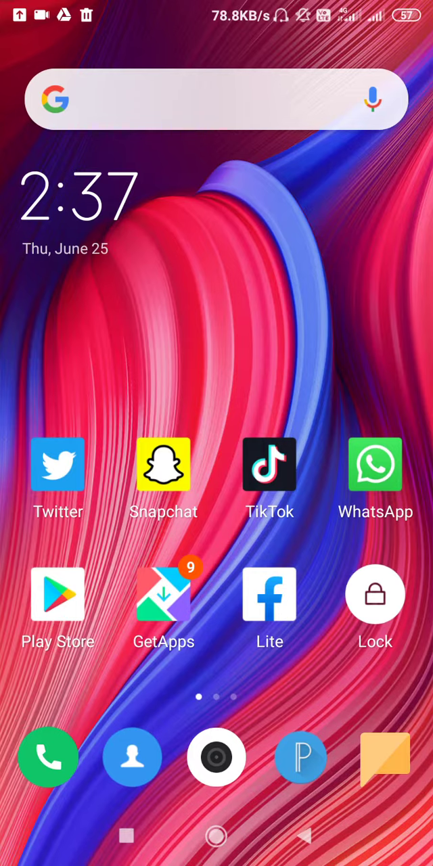
Launch Instagram from the second Android home screen page
{"action": "left_click", "coordinate": [57, 465]}
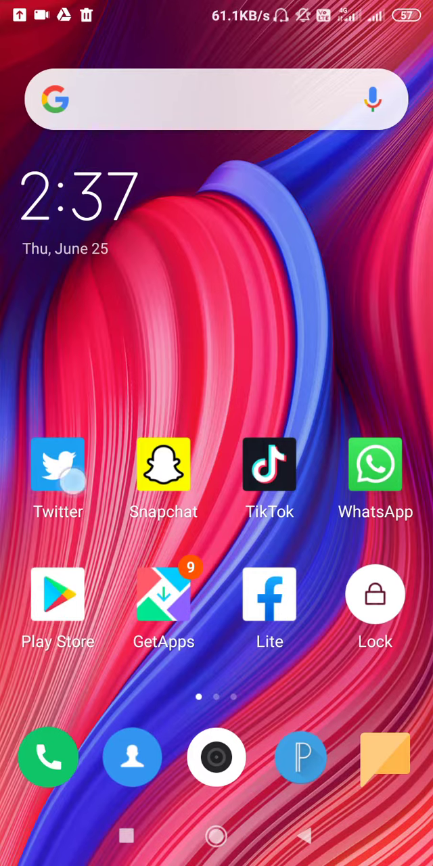
{"action": "scroll", "scroll_direction": "left", "scroll_amount": 3}
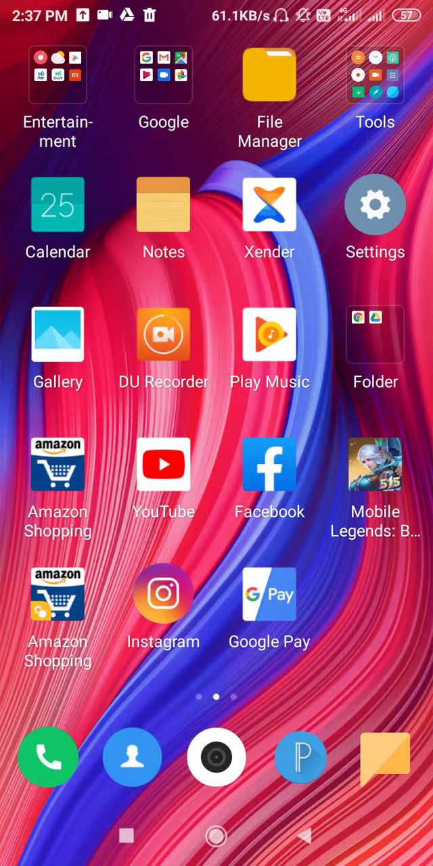
{"action": "left_click", "coordinate": [163, 594]}
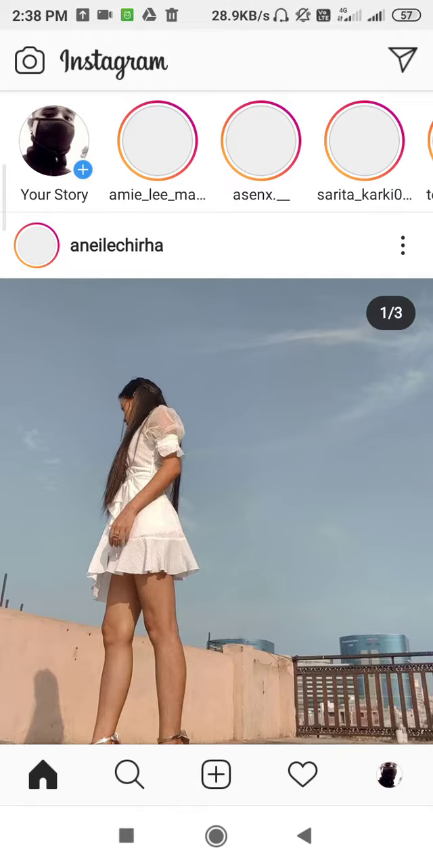
Reach Instagram Settings through the profile page's hamburger menu
{"action": "left_click", "coordinate": [389, 775]}
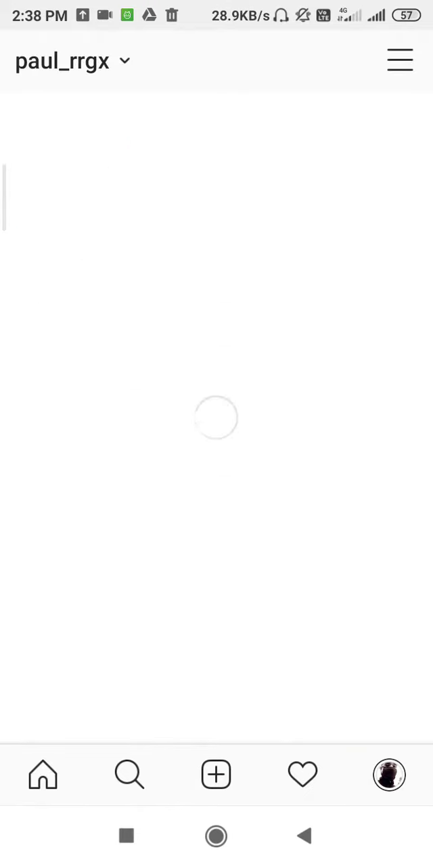
{"action": "left_click", "coordinate": [399, 61]}
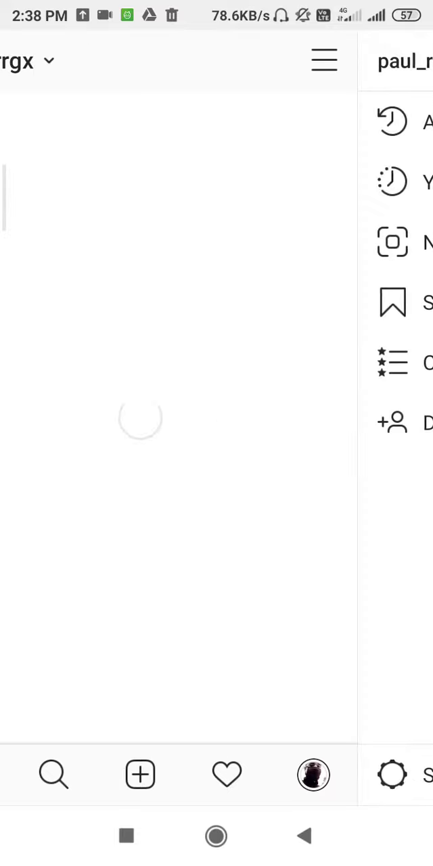
{"action": "left_click", "coordinate": [391, 774]}
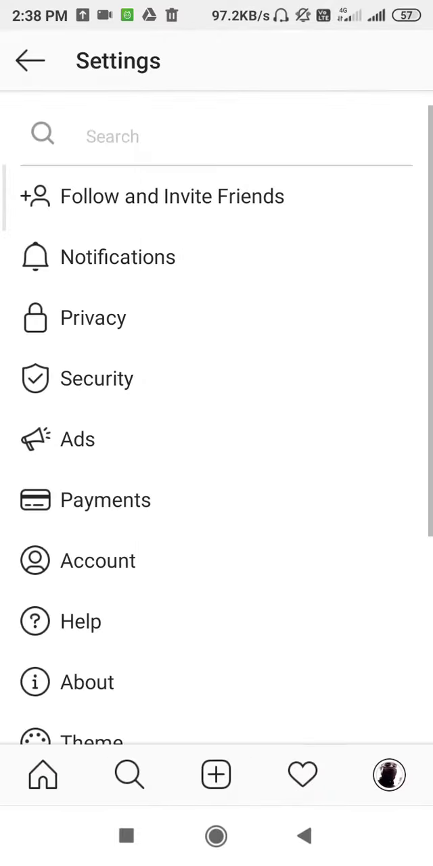
Open the Notifications page from the Settings list
{"action": "left_click", "coordinate": [118, 257]}
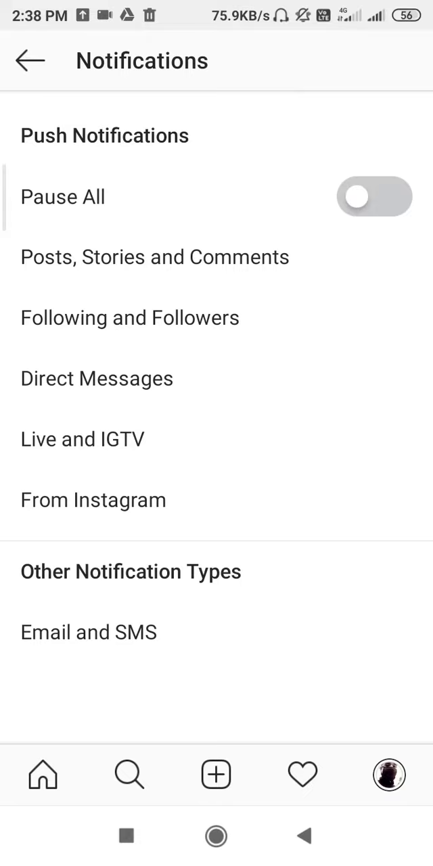
Toggle Direct Messages' Message Requests notifications Off, then On, and go back to Settings
{"action": "left_click", "coordinate": [96, 378]}
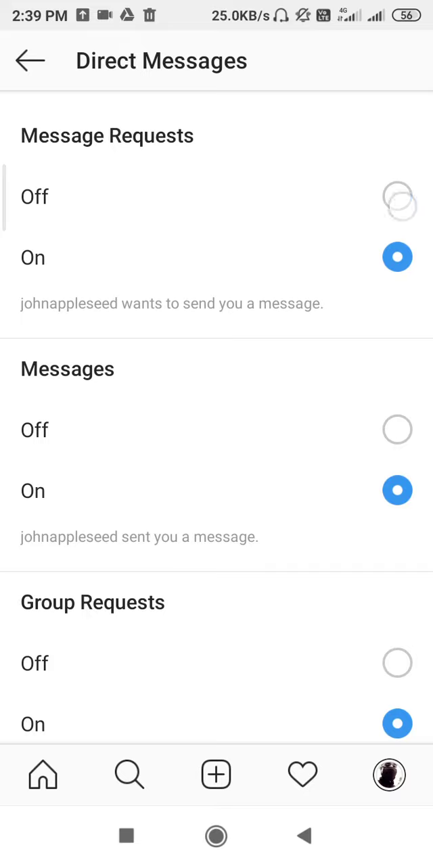
{"action": "left_click", "coordinate": [397, 196]}
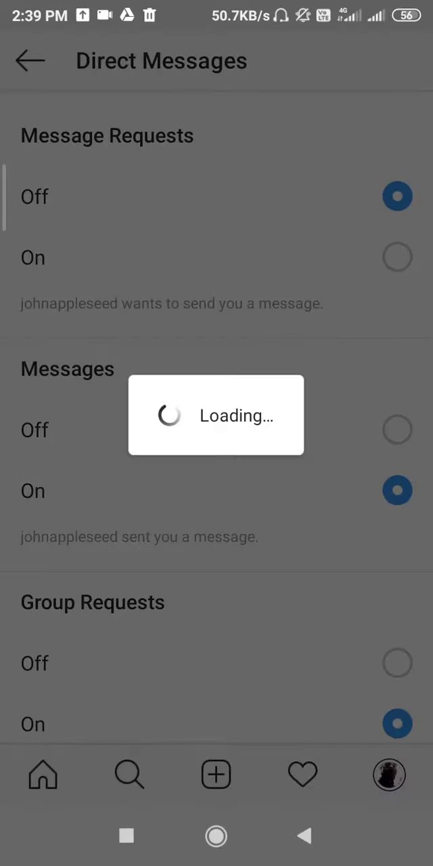
{"action": "left_click", "coordinate": [397, 257]}
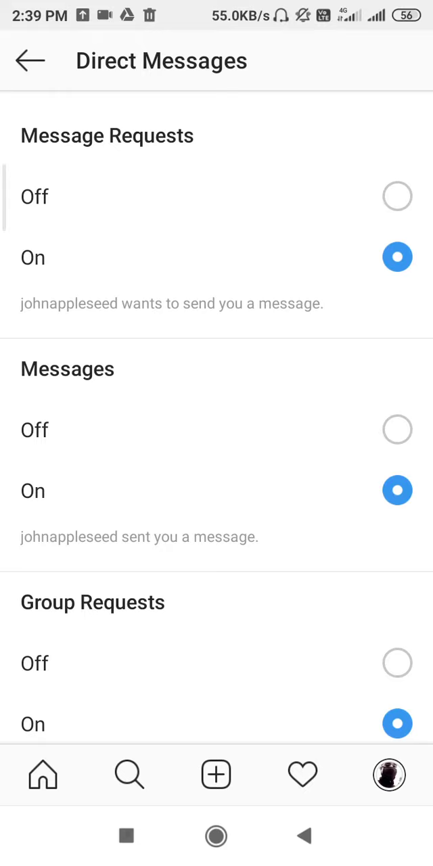
{"action": "left_click", "coordinate": [29, 60]}
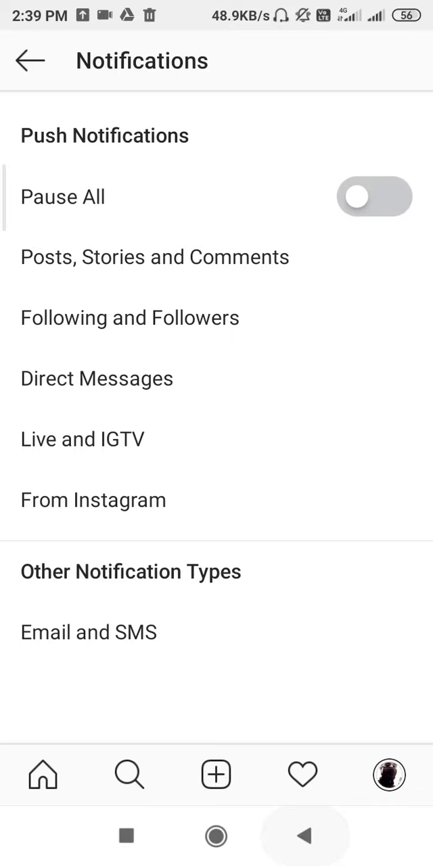
{"action": "left_click", "coordinate": [30, 60]}
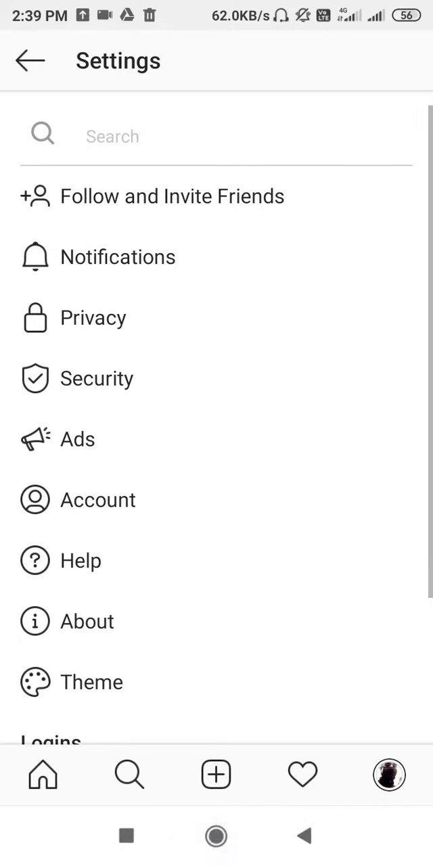